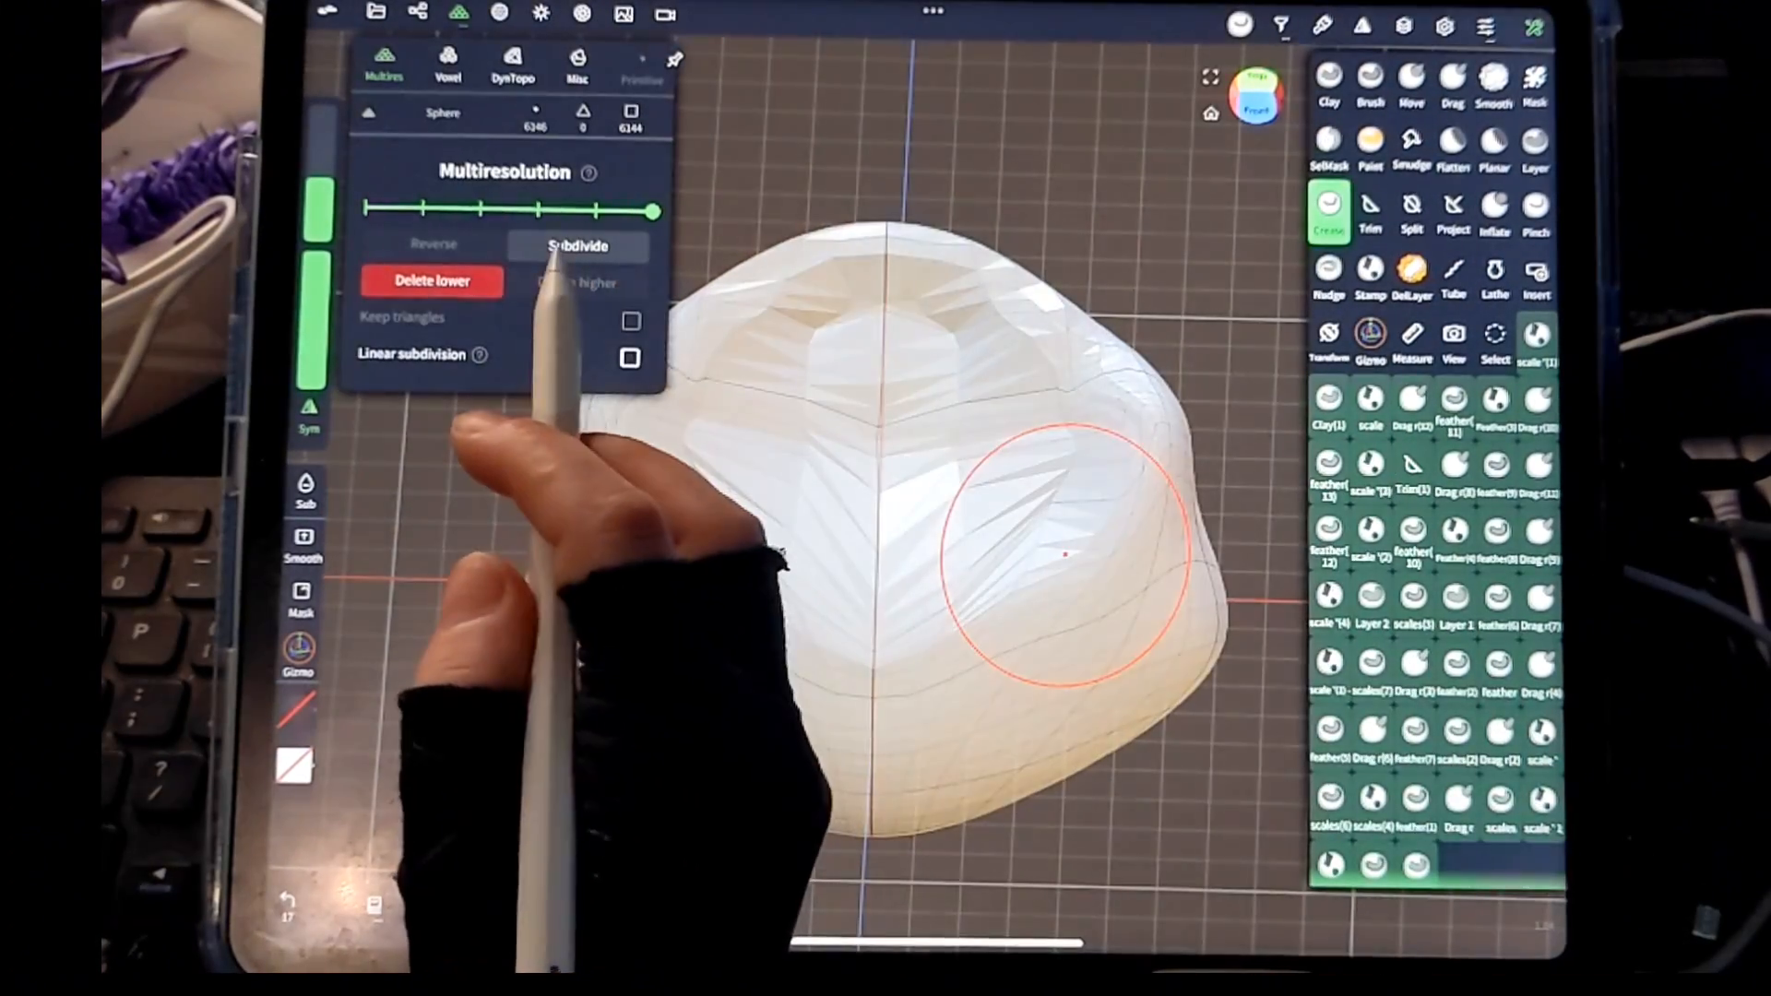
# - Add a Multires subdivision level to the sphere (~24.5k vertices) and smooth its surface
pyautogui.click(577, 246)
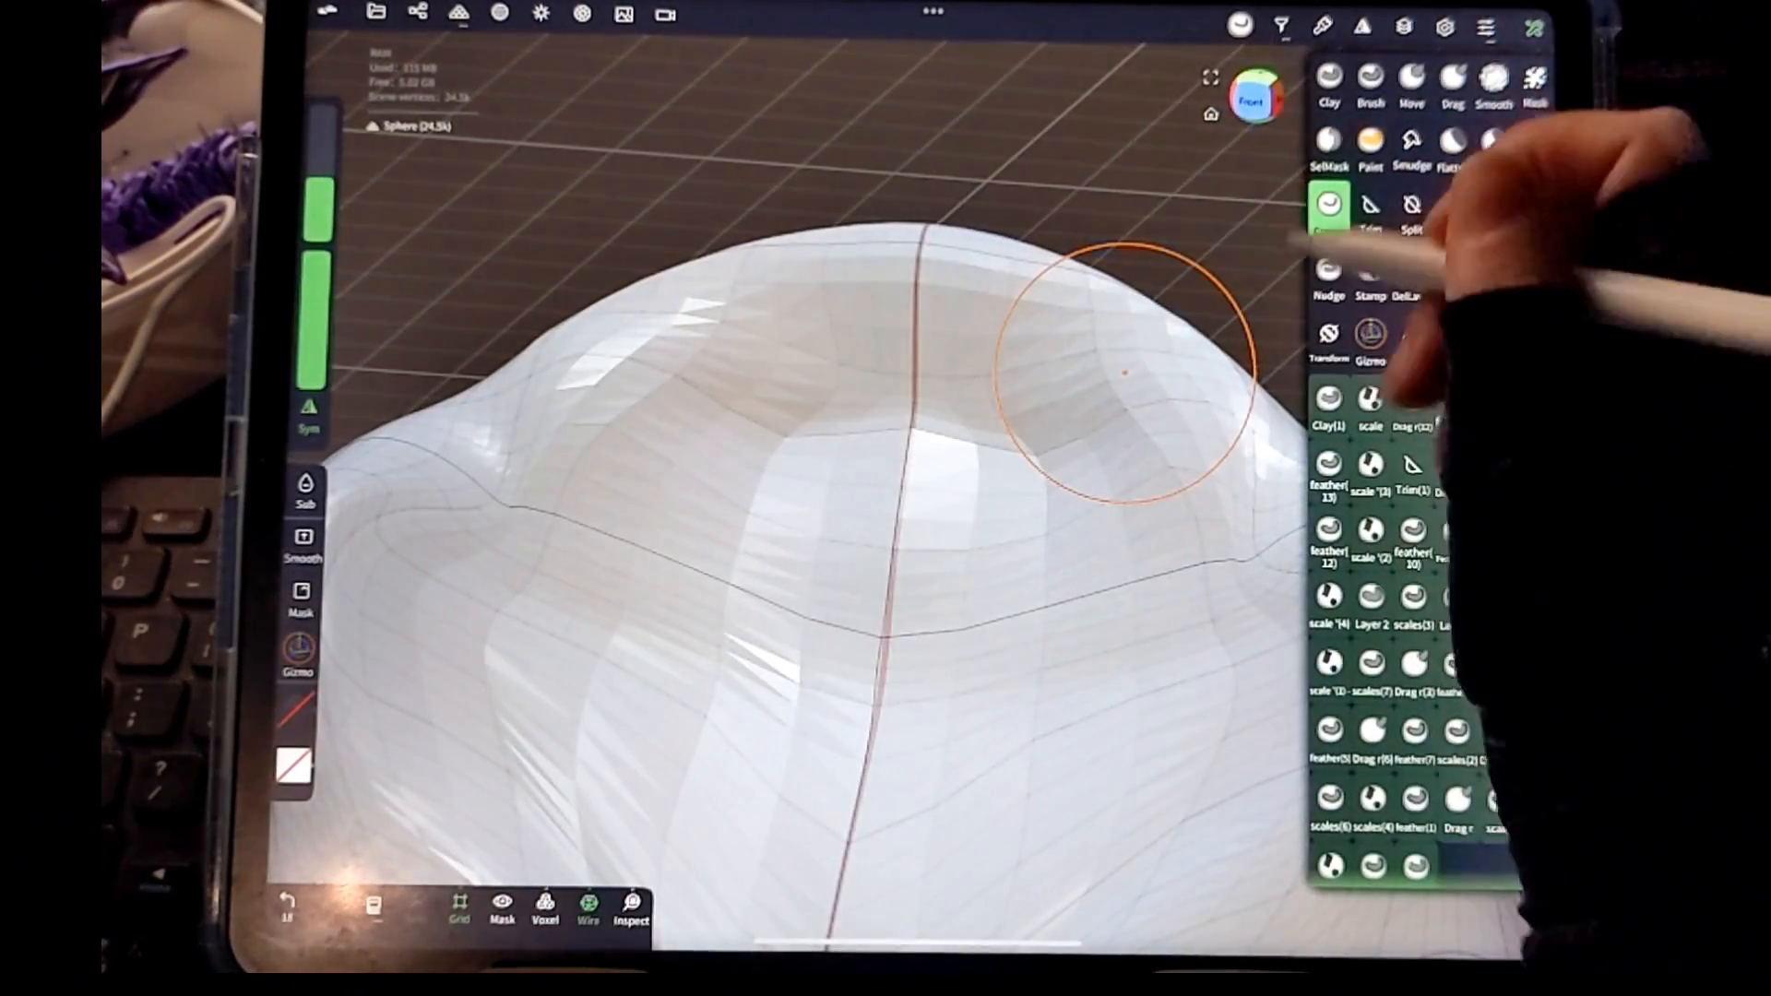
pyautogui.click(1492, 79)
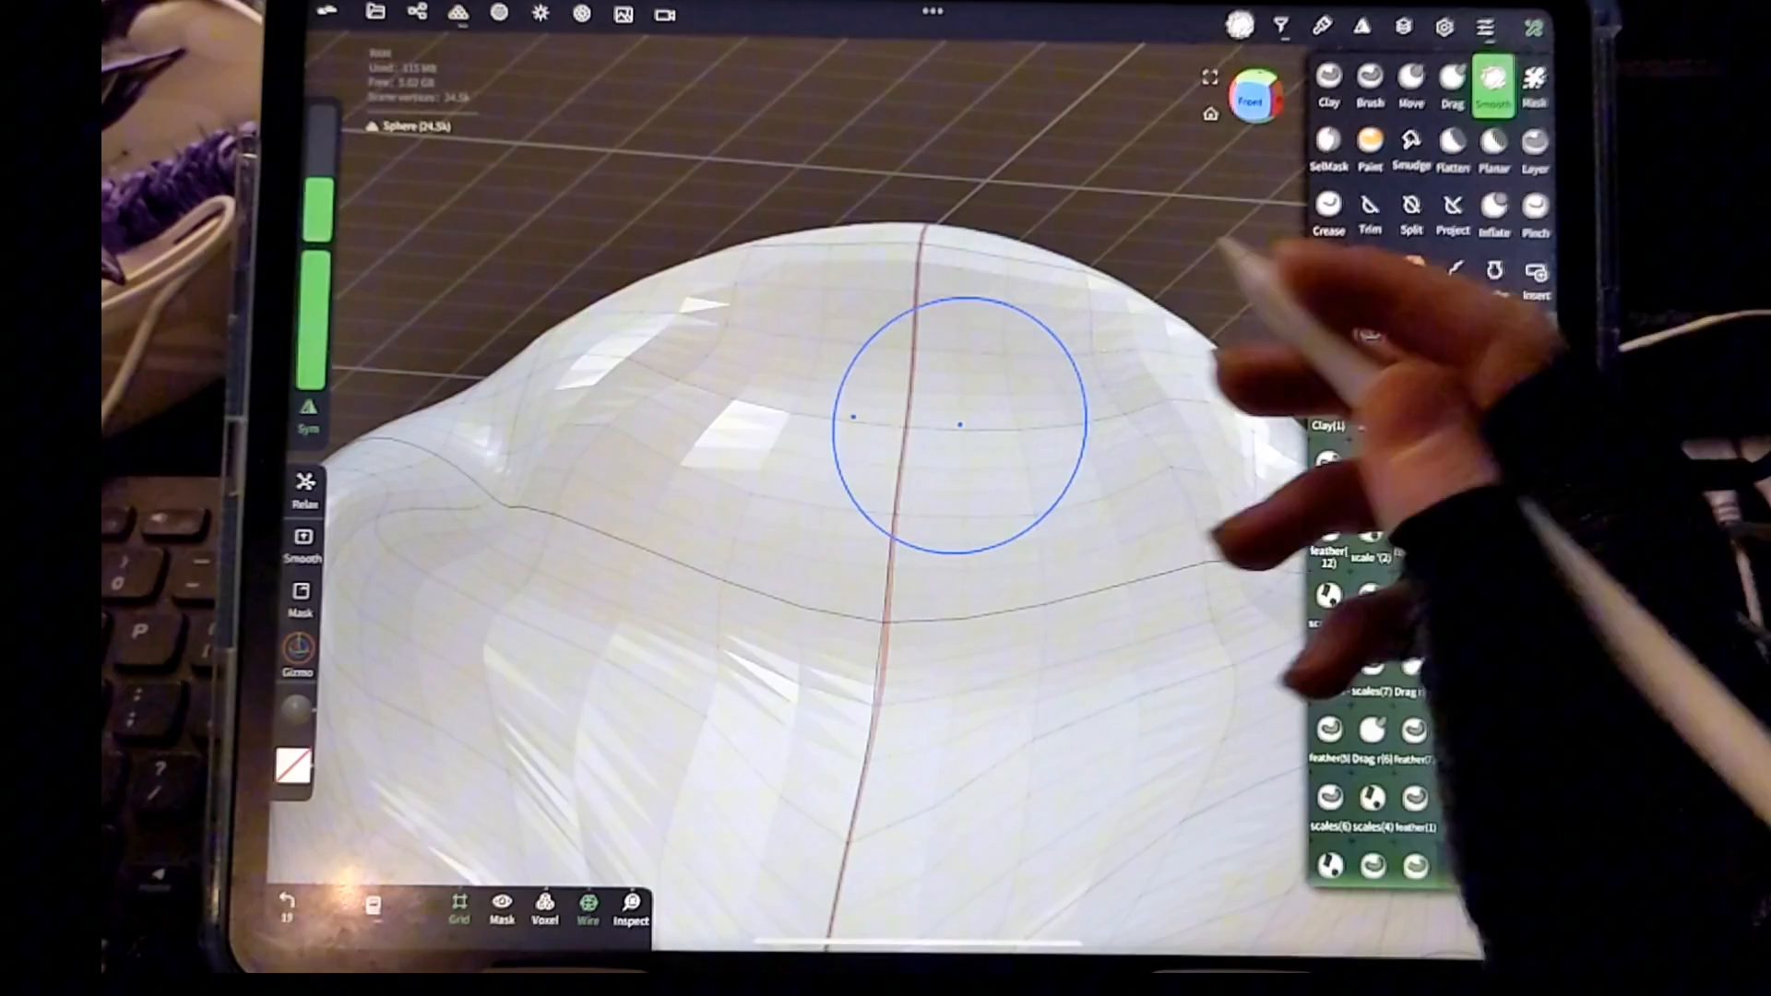
pyautogui.click(1328, 212)
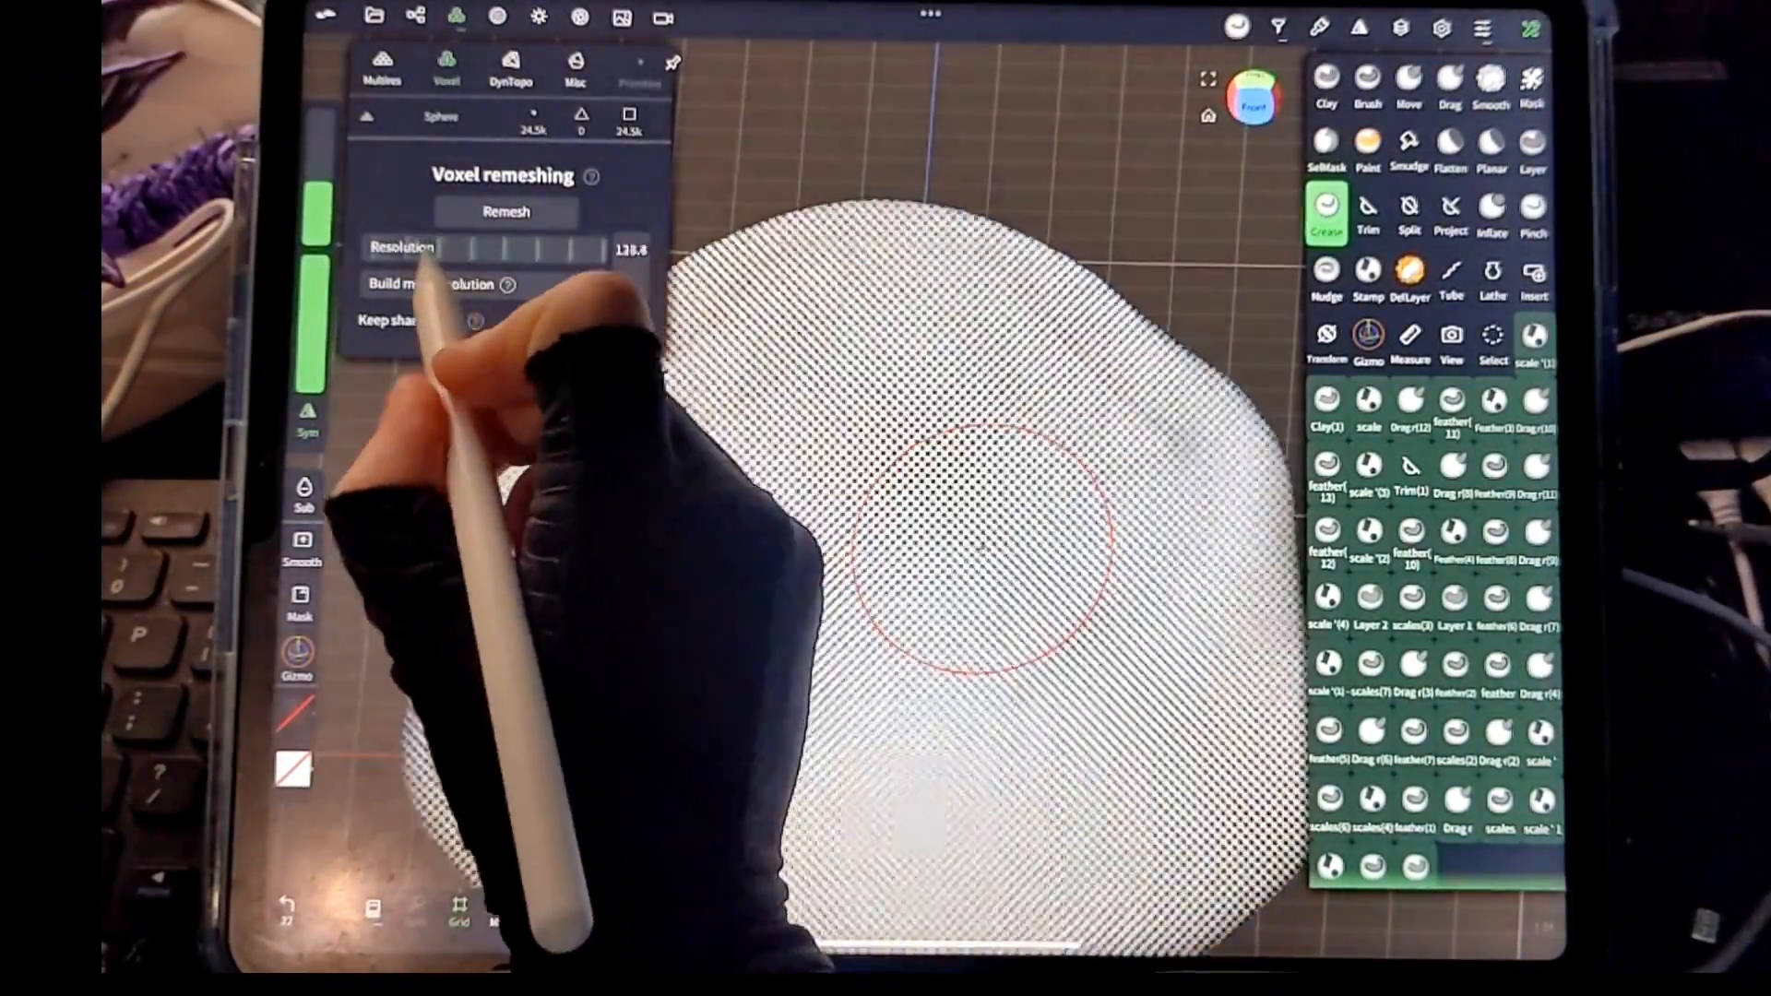
# - Voxel-remesh the sphere at resolution 148, accepting the loss of multiresolution levels
pyautogui.moveTo(474, 249); pyautogui.dragTo(553, 249)
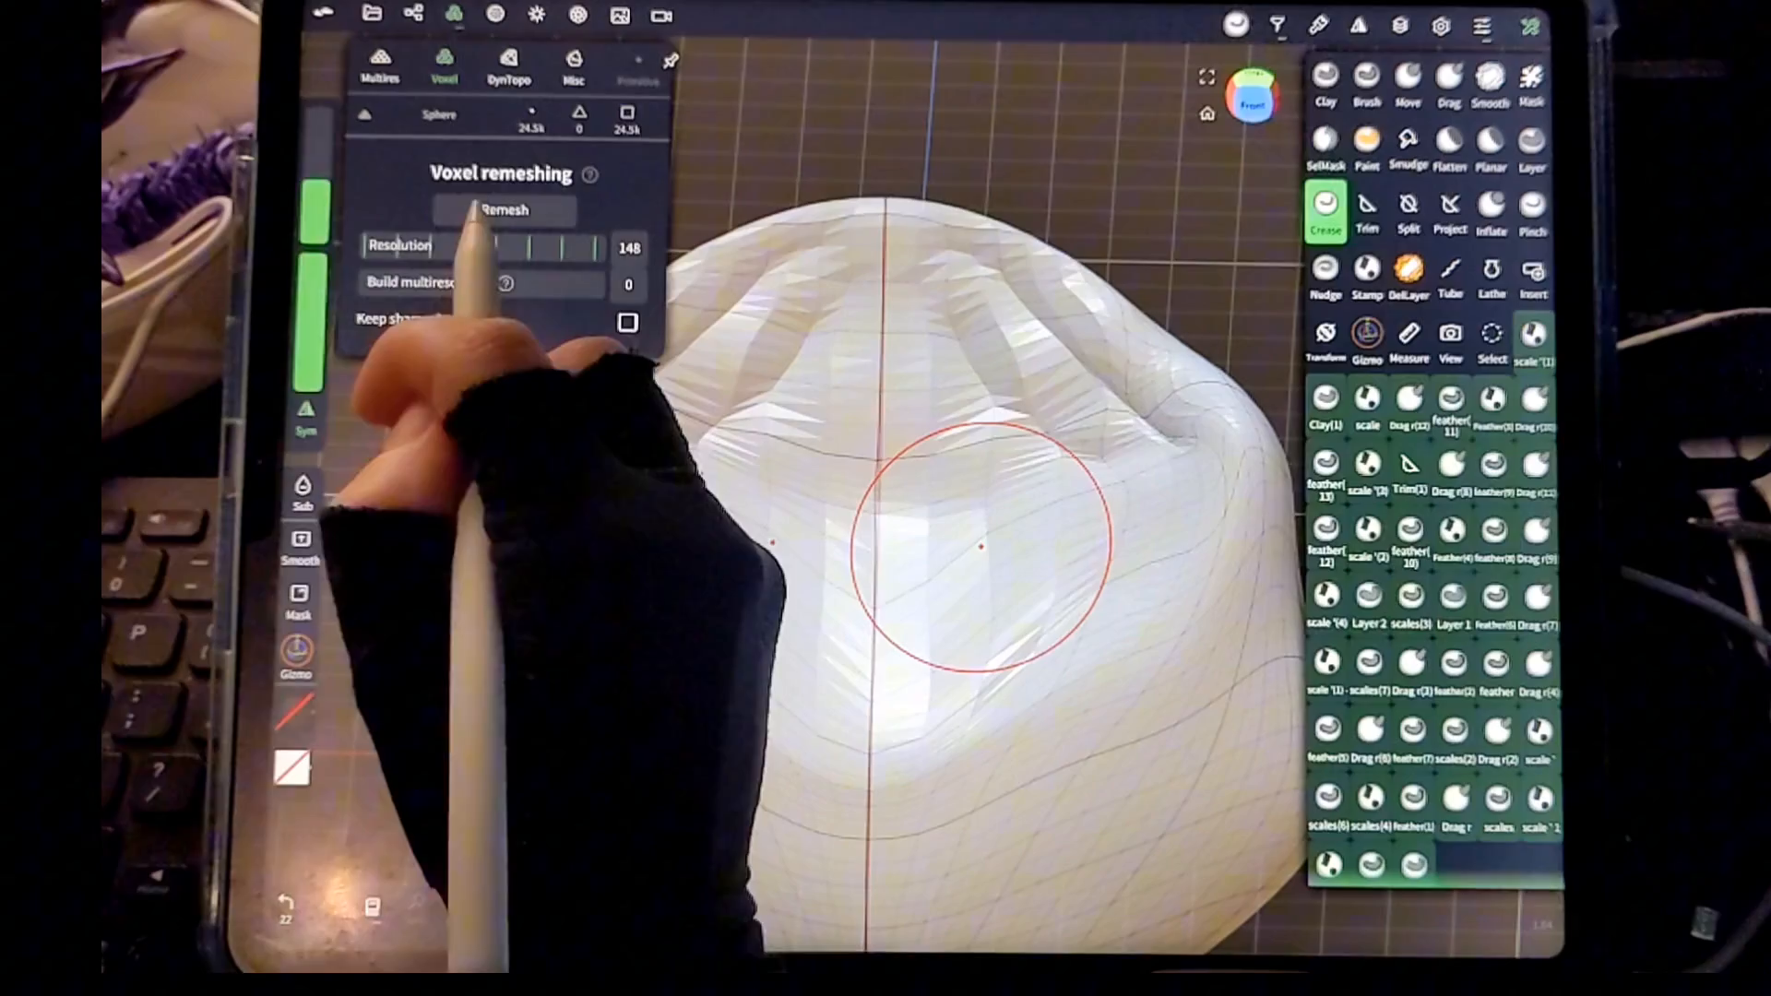
pyautogui.click(502, 209)
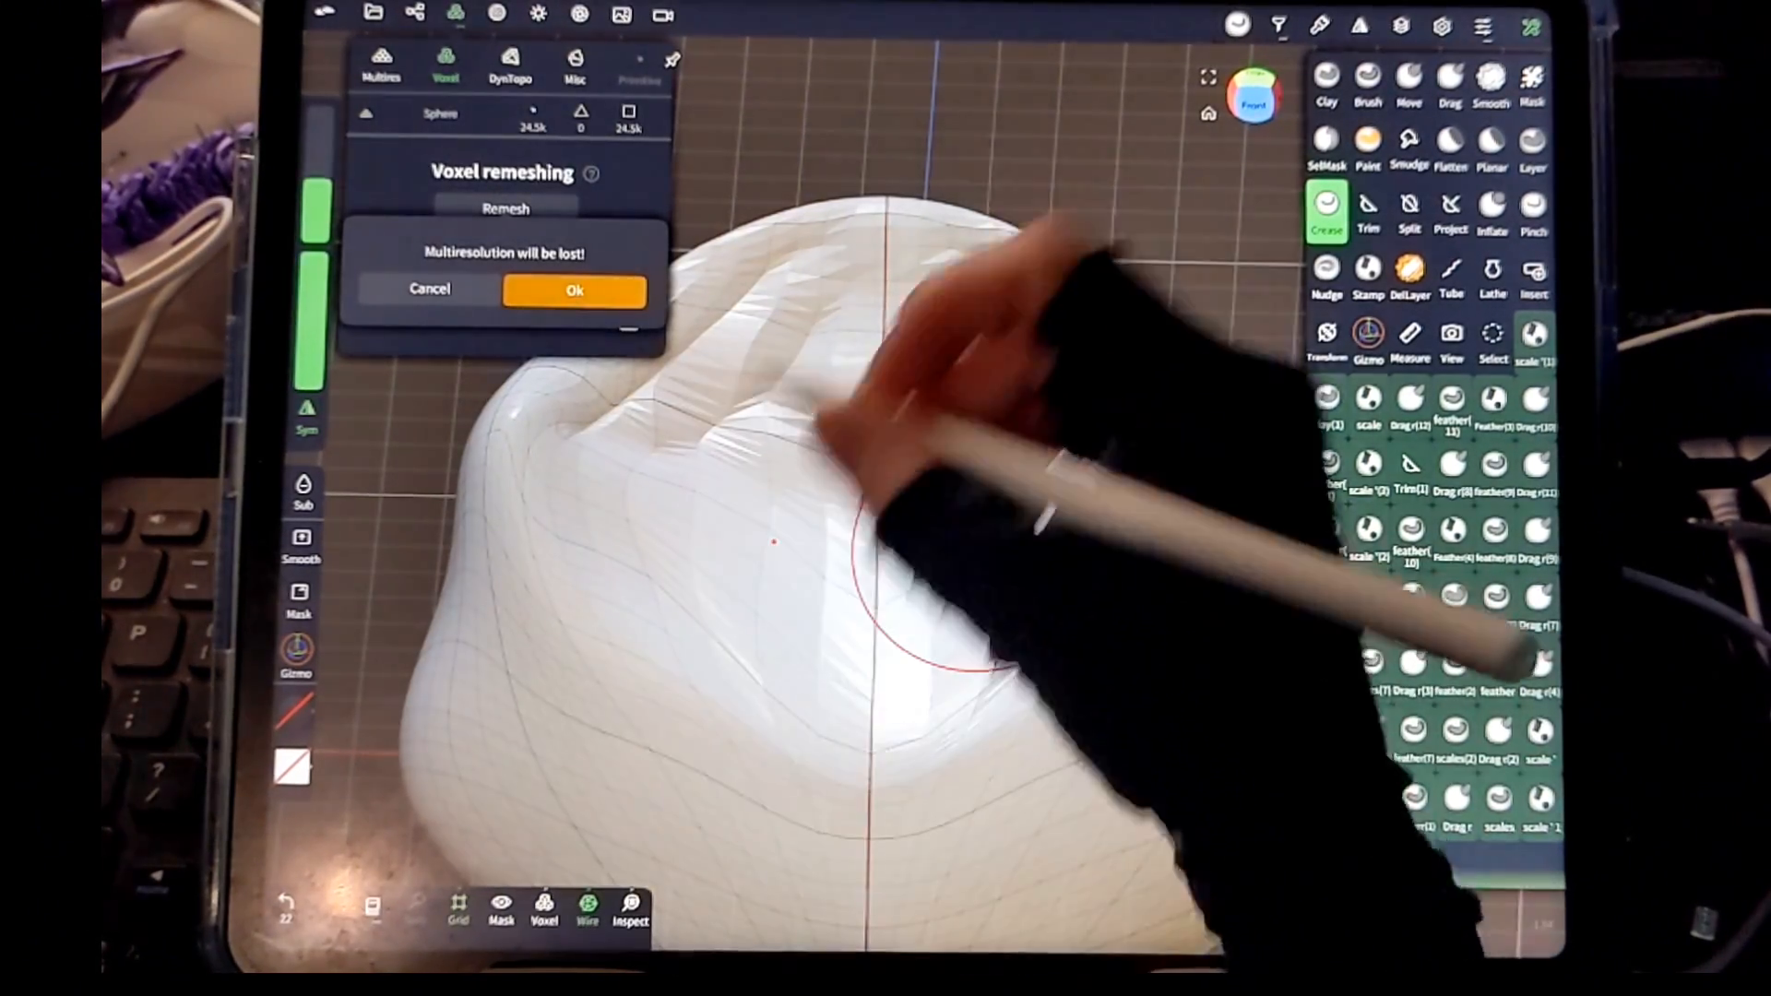
pyautogui.click(573, 289)
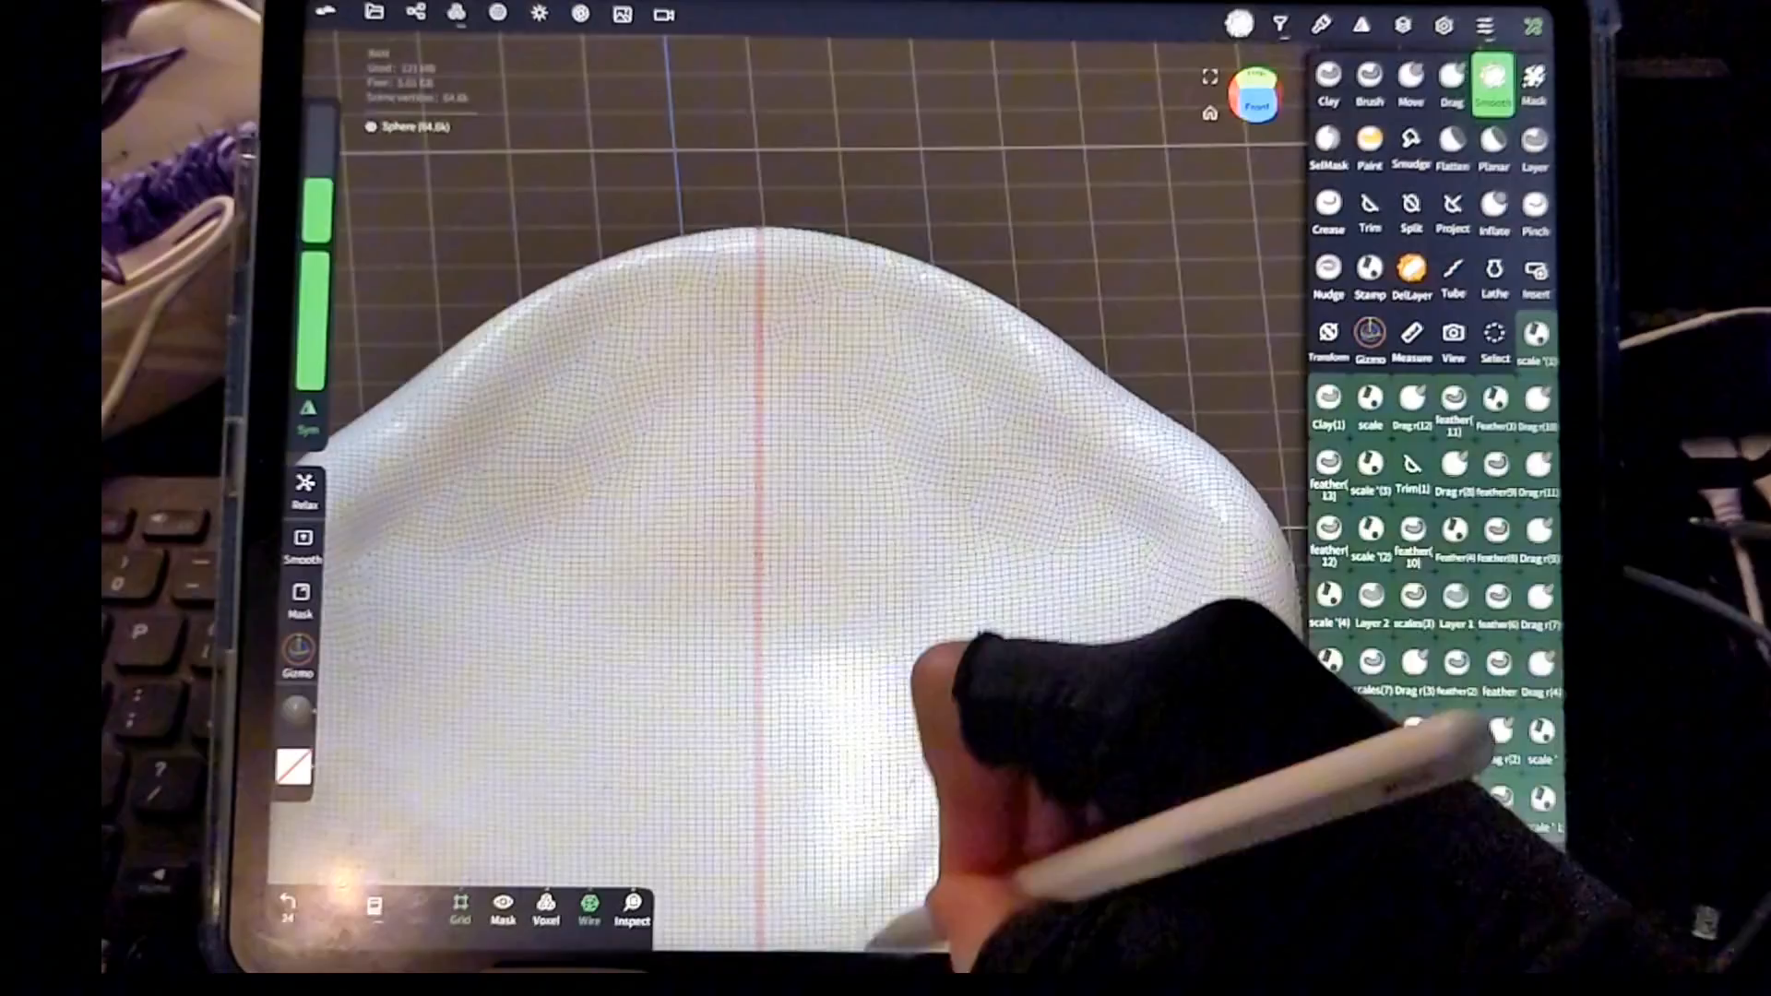
# - Stroke the Smooth brush over the dense remeshed sphere to even its surface
pyautogui.click(1327, 203)
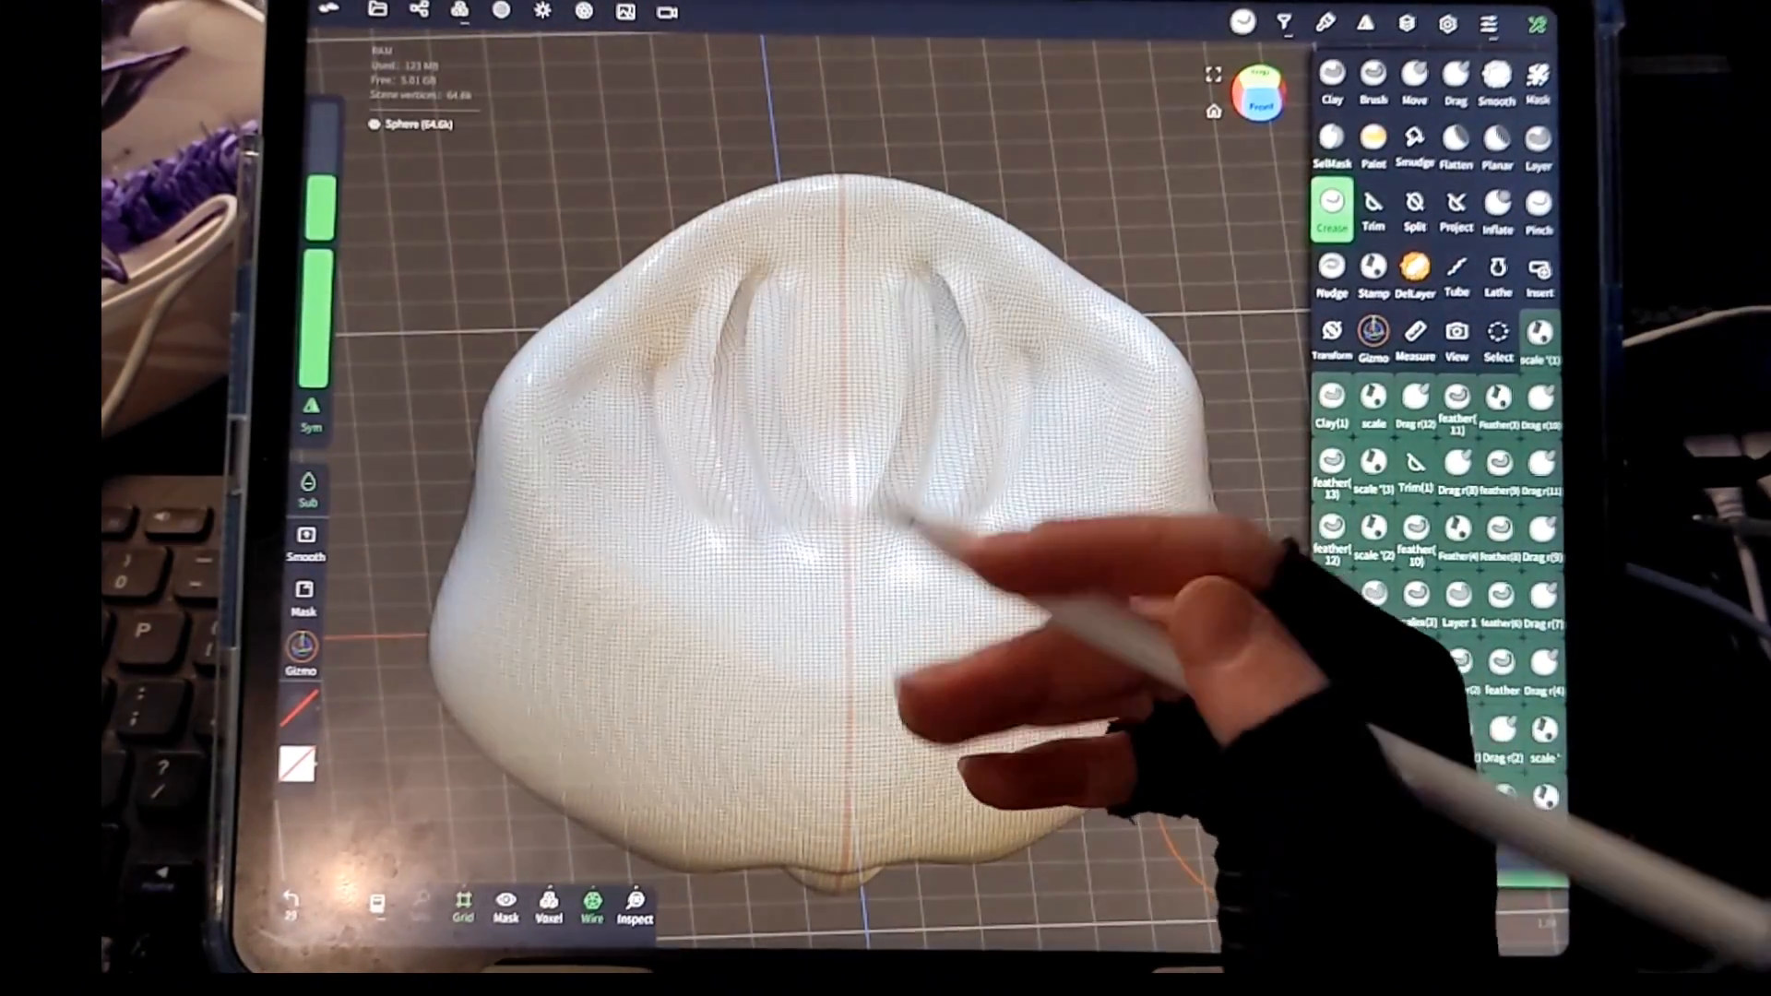
# - Decimate the sphere to 50% target triangles, leaving roughly 24k vertices
pyautogui.click(457, 11)
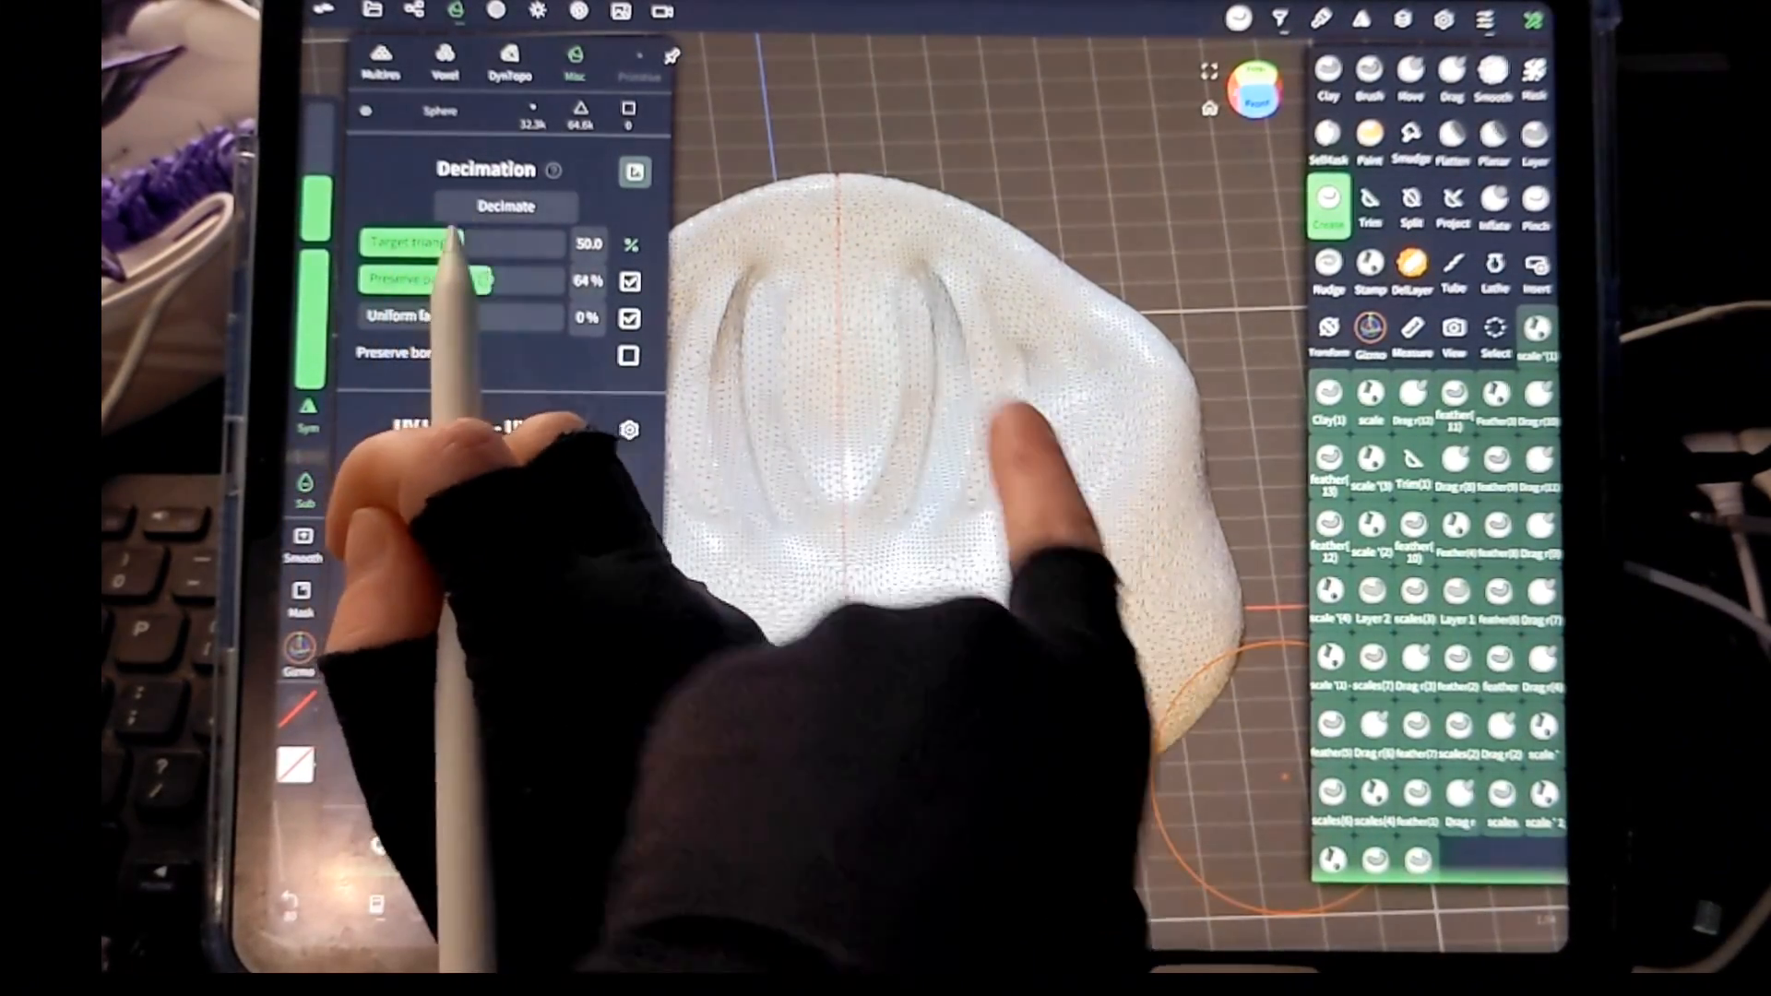
pyautogui.click(504, 205)
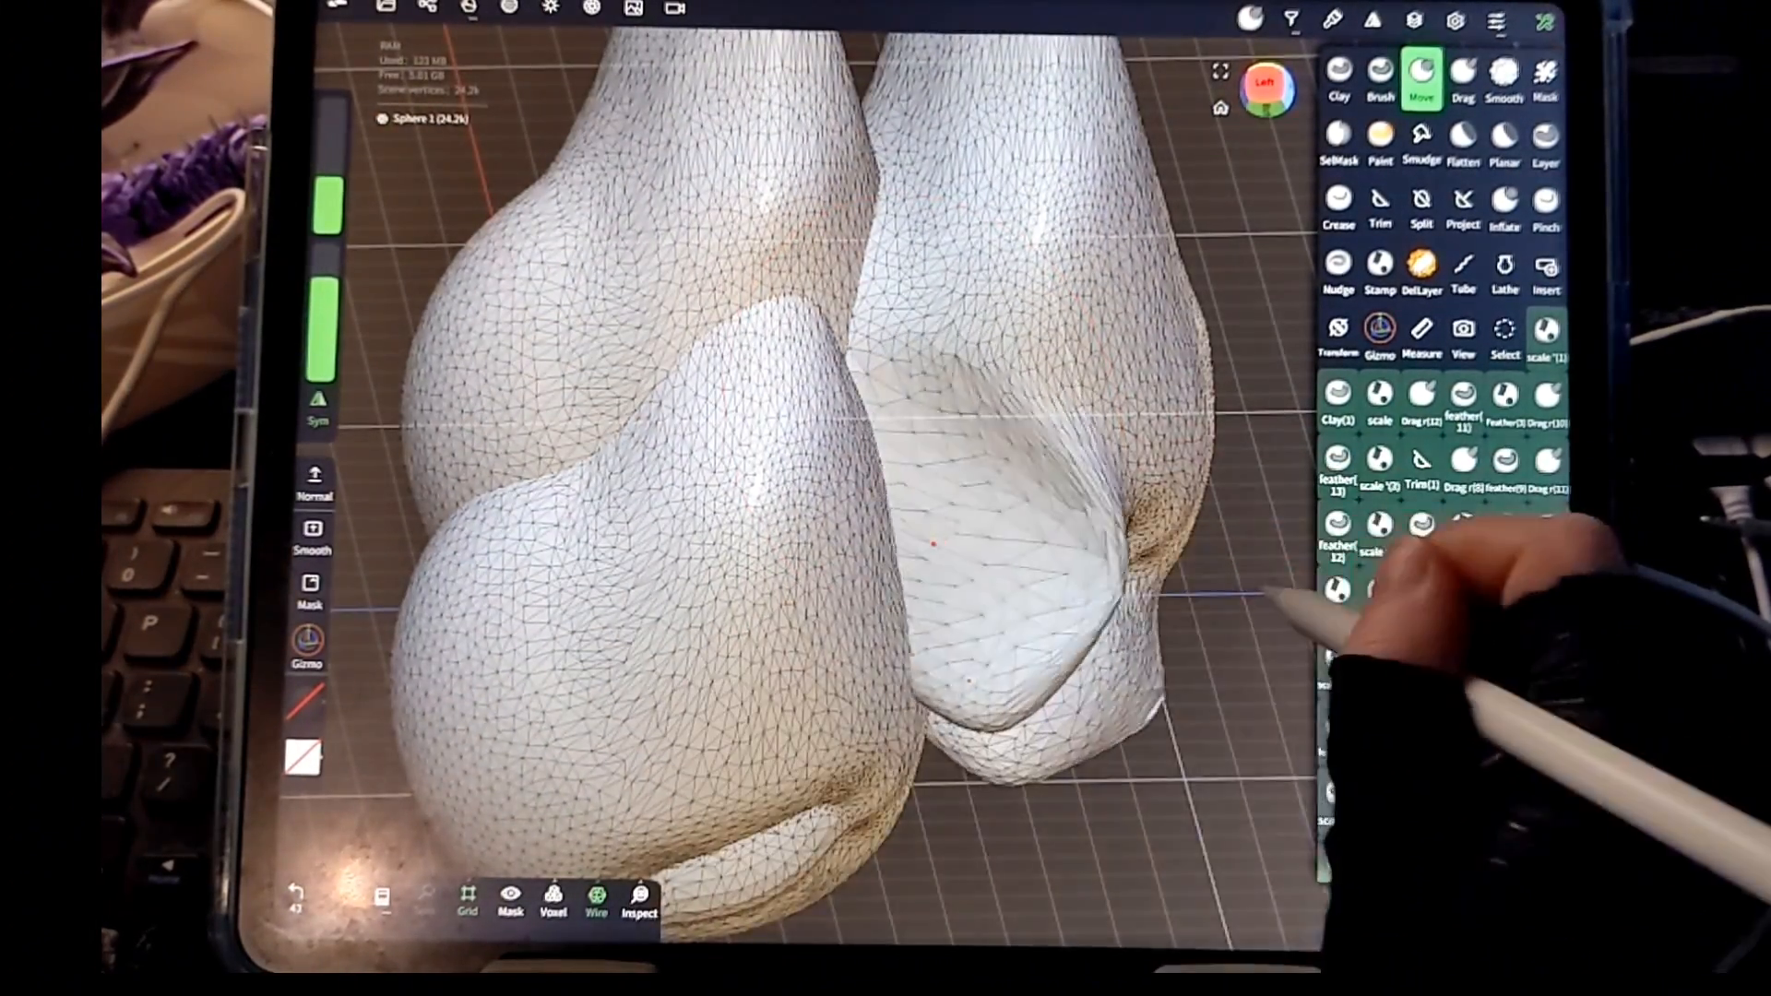
pyautogui.click(1462, 74)
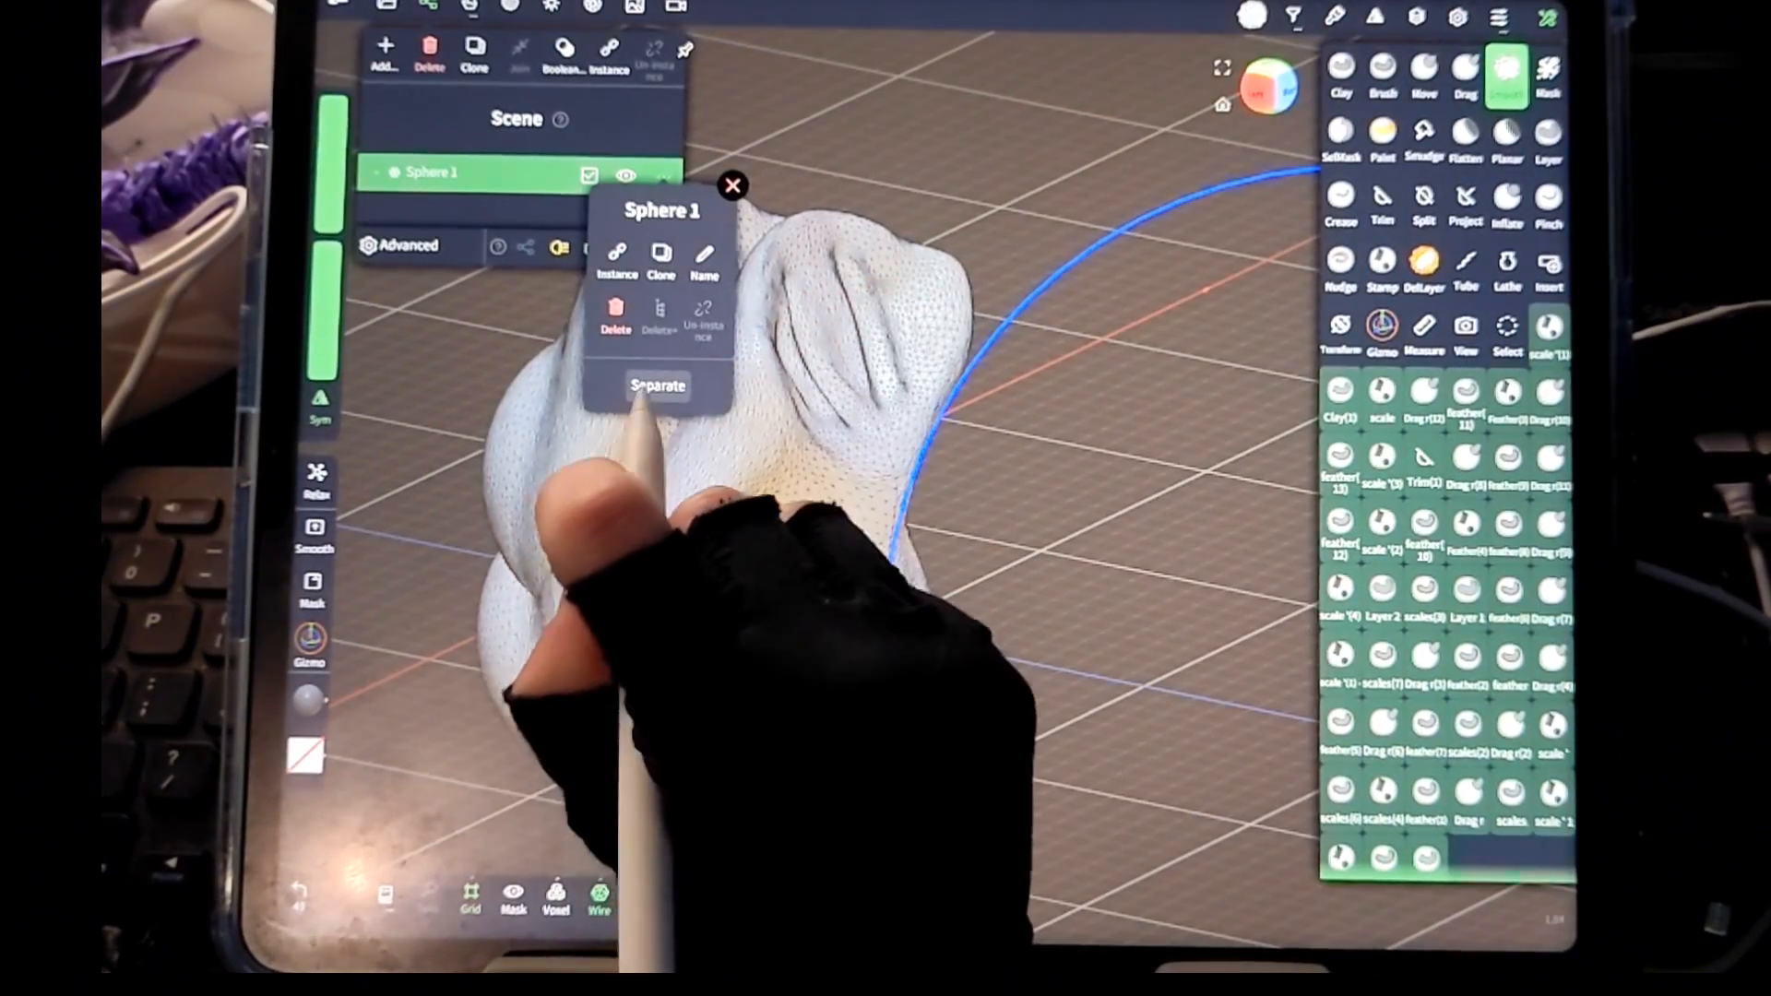
# - Run Boolean Voxel merge on the joined bodies, producing the ~160k-vertex Sphere 3
pyautogui.click(656, 386)
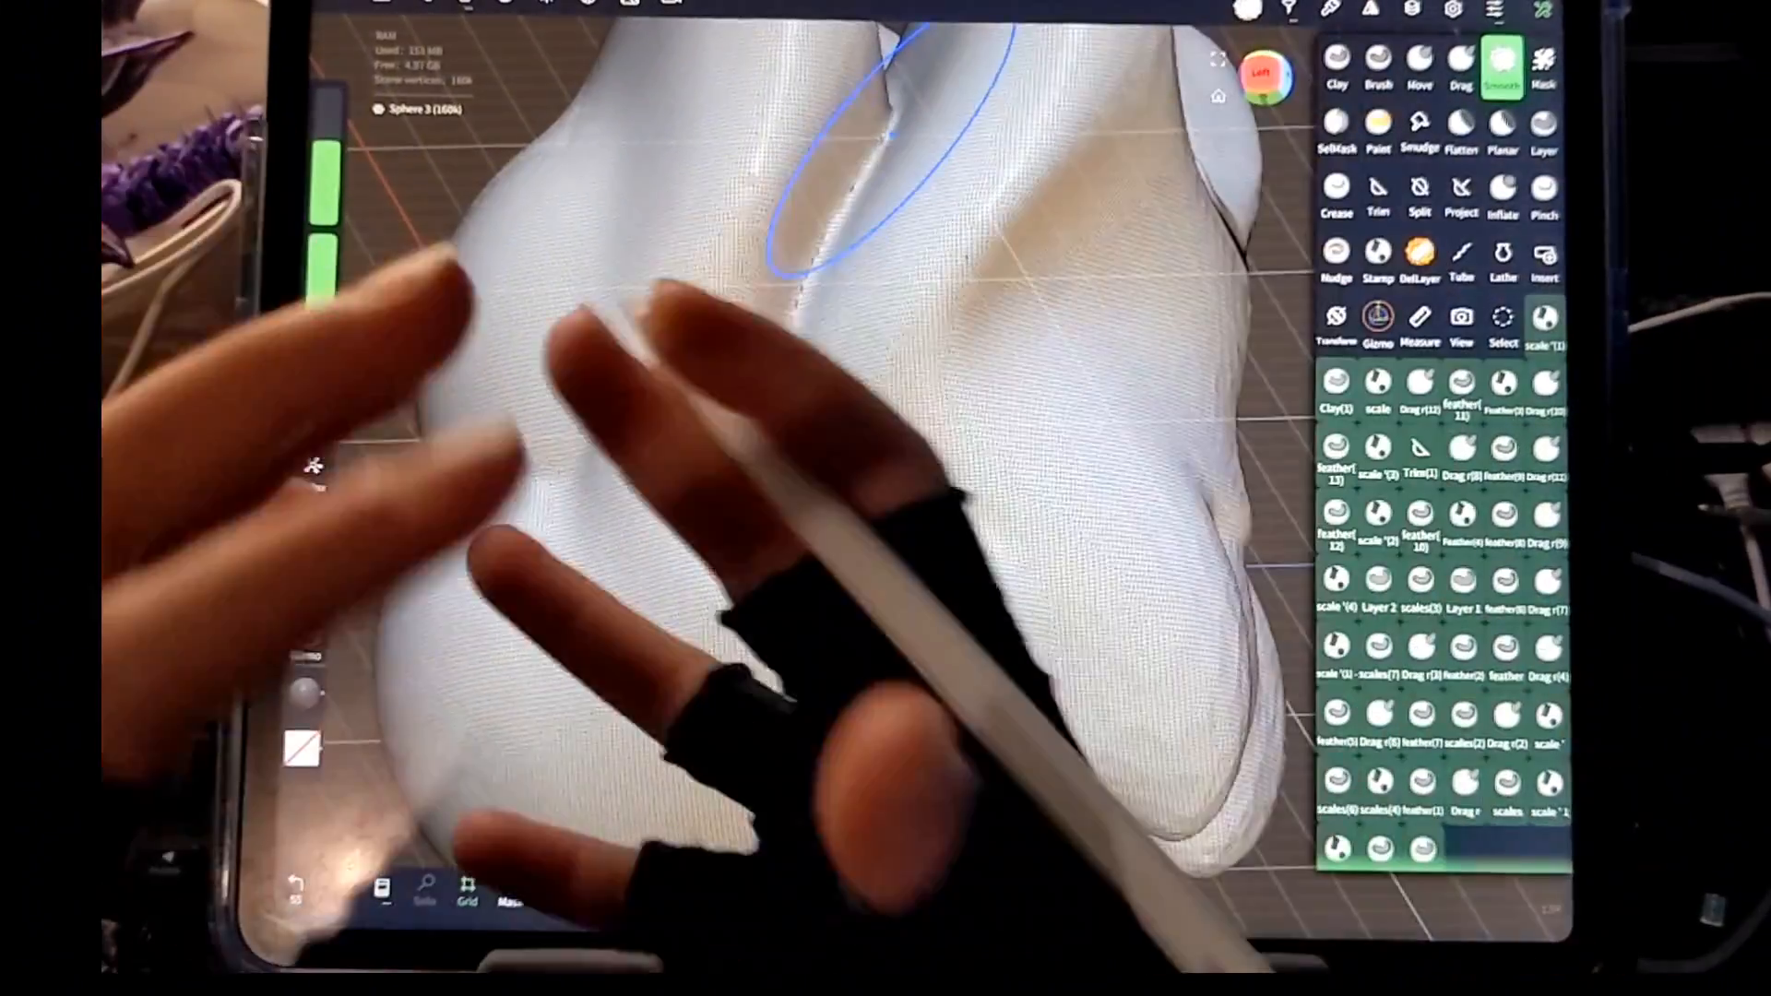
# - Select Sphere 3 in the Scene panel and show its Decimation settings at 50% target
pyautogui.click(1461, 129)
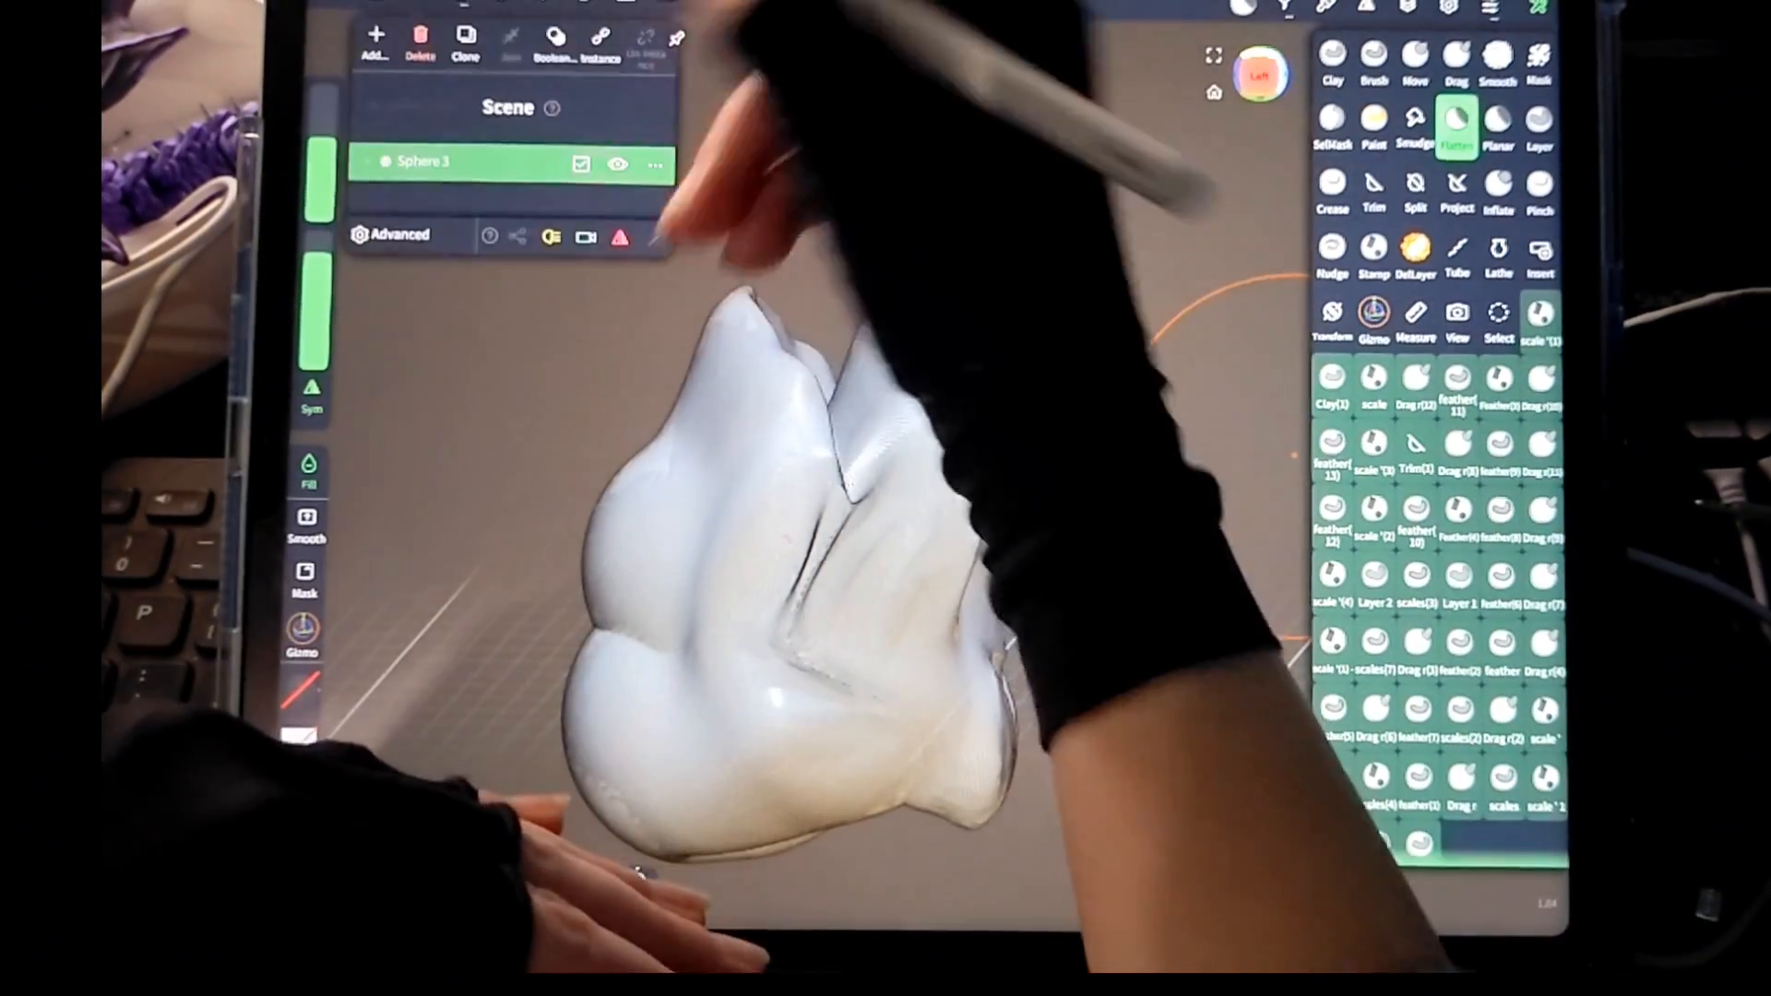
pyautogui.click(555, 37)
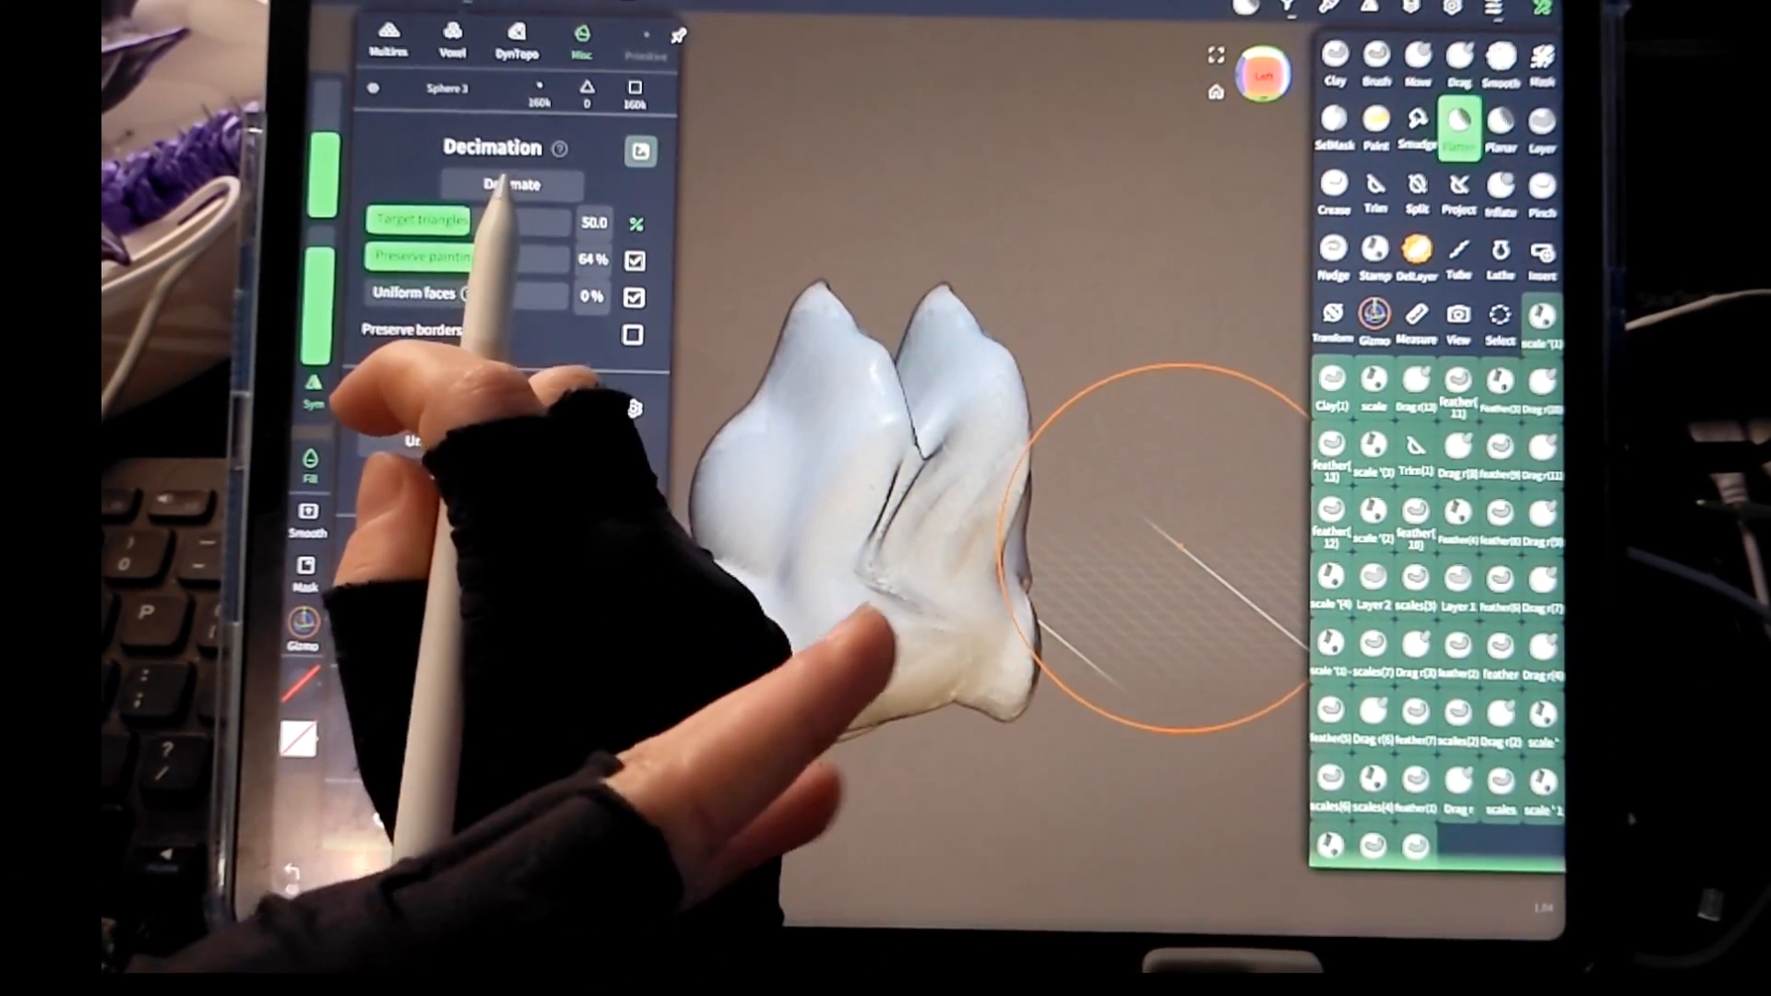
# - Decimate Sphere 3 three times at 50%, down to about 10k vertices and 20k triangles
pyautogui.click(511, 183)
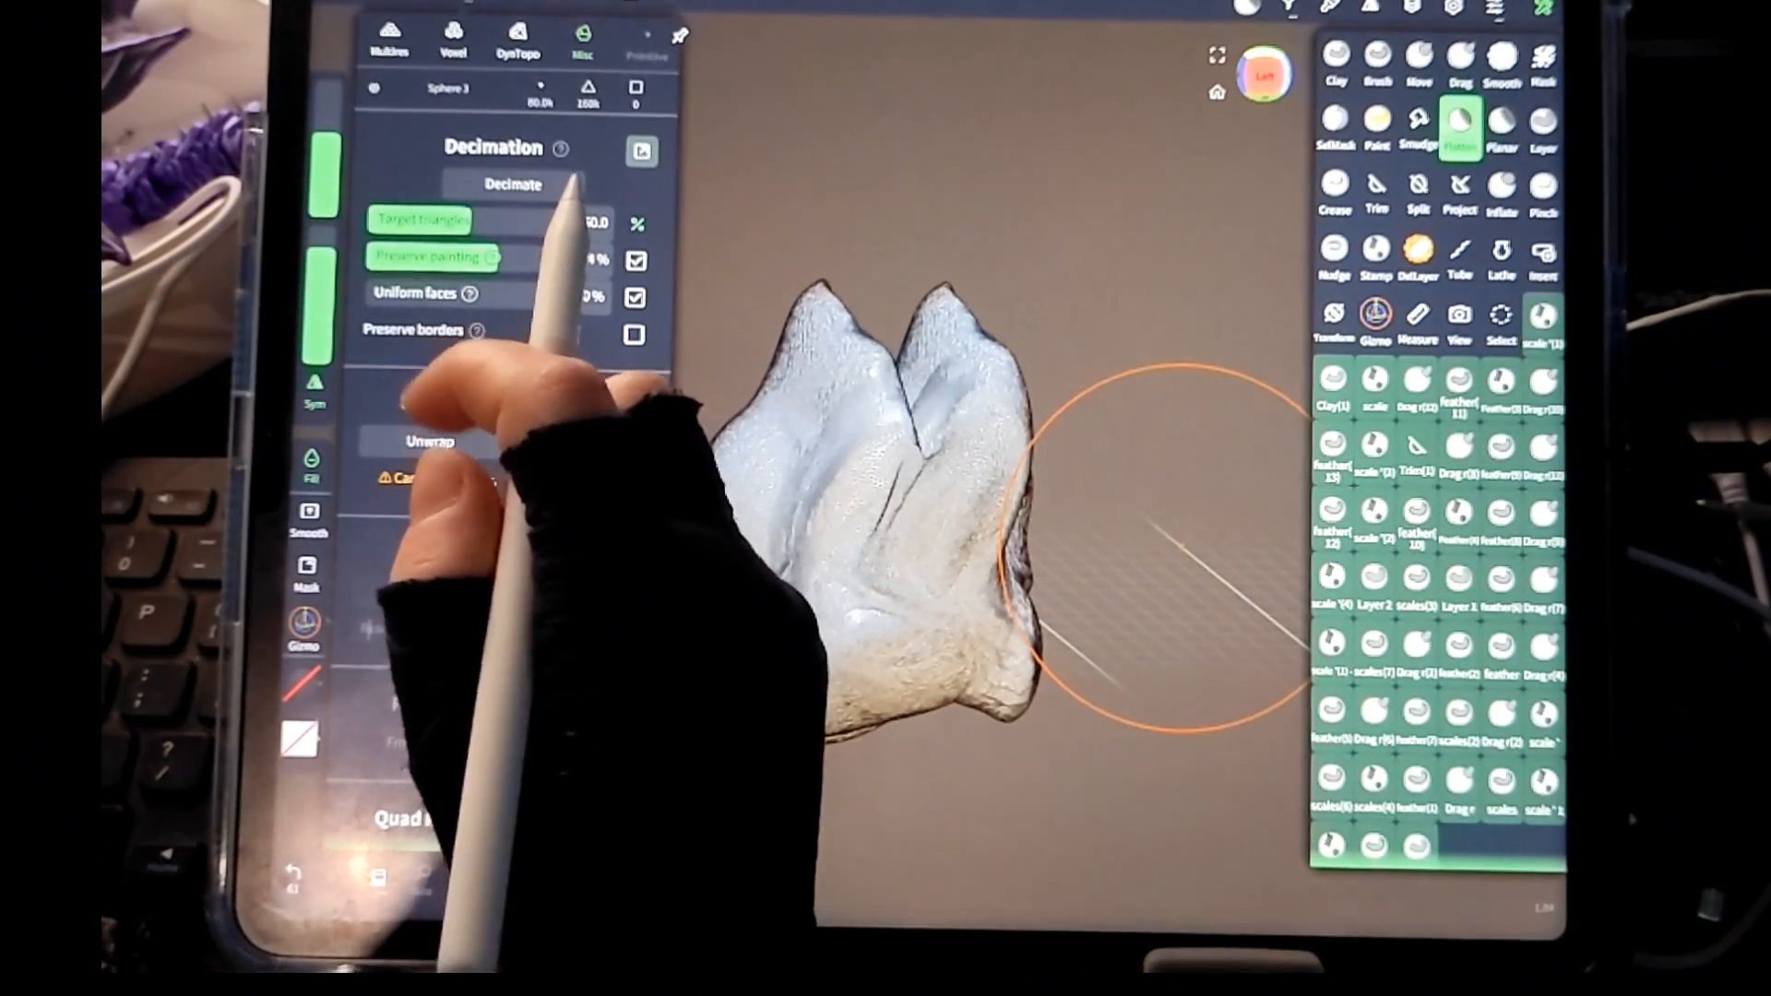
pyautogui.click(515, 183)
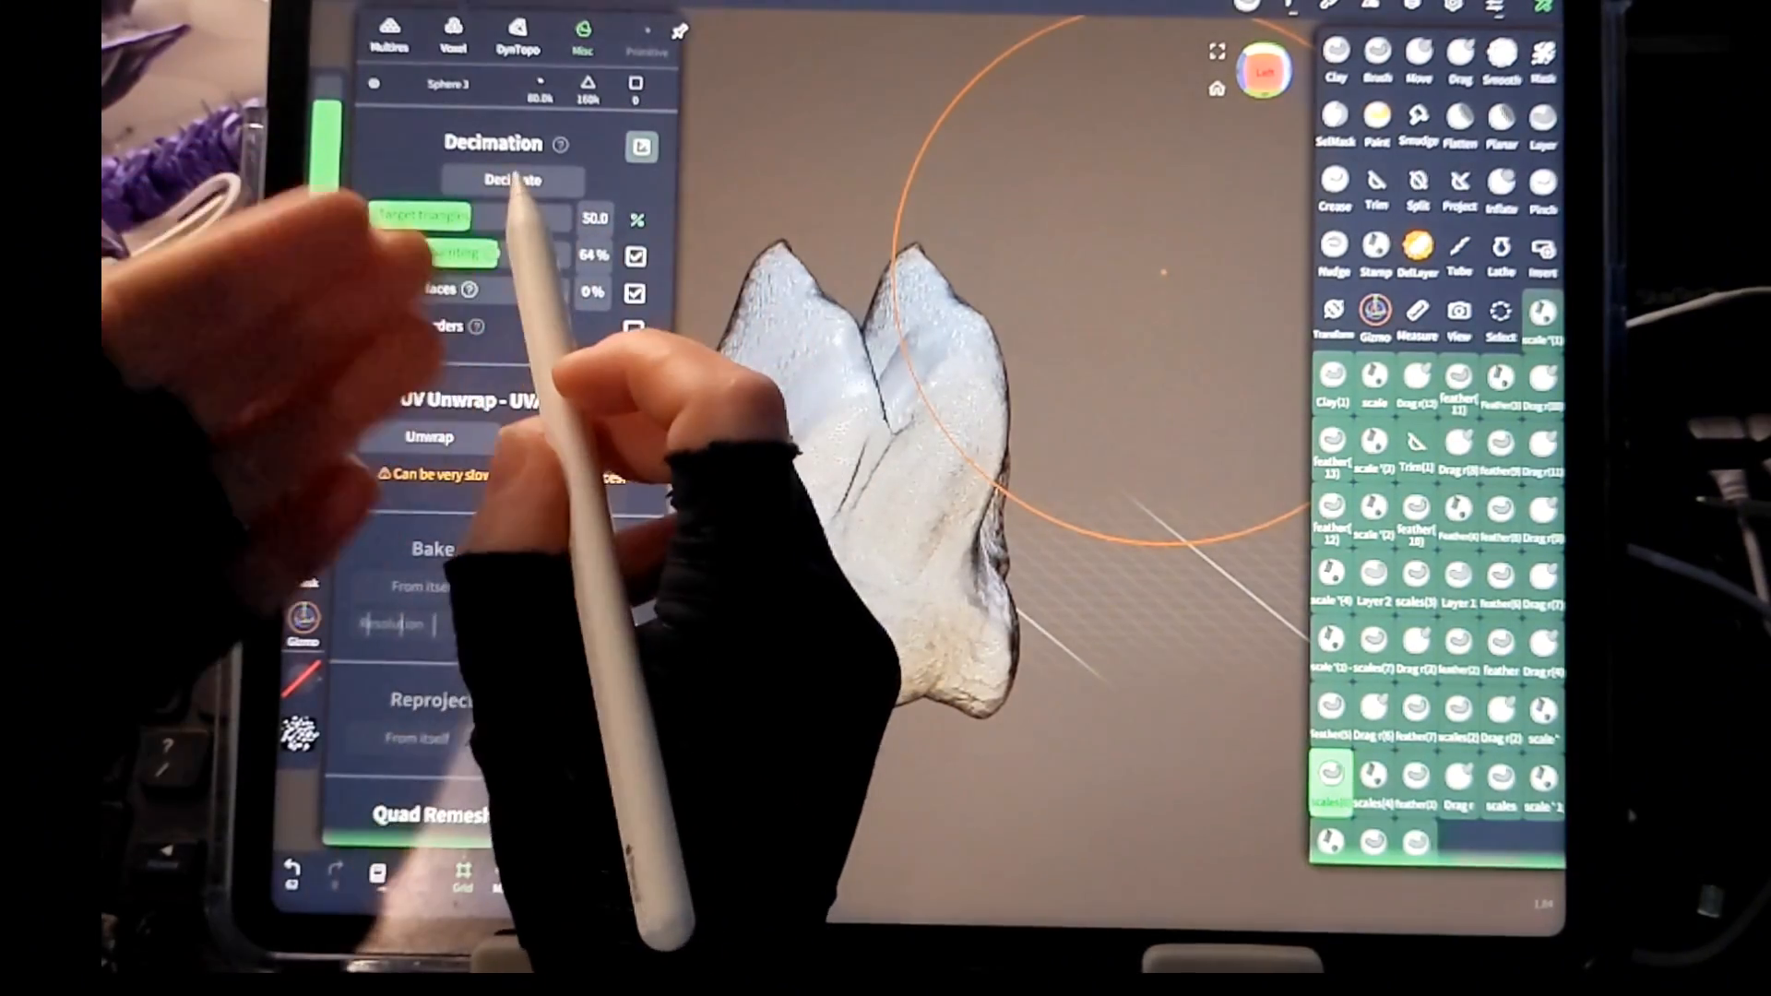
pyautogui.click(511, 179)
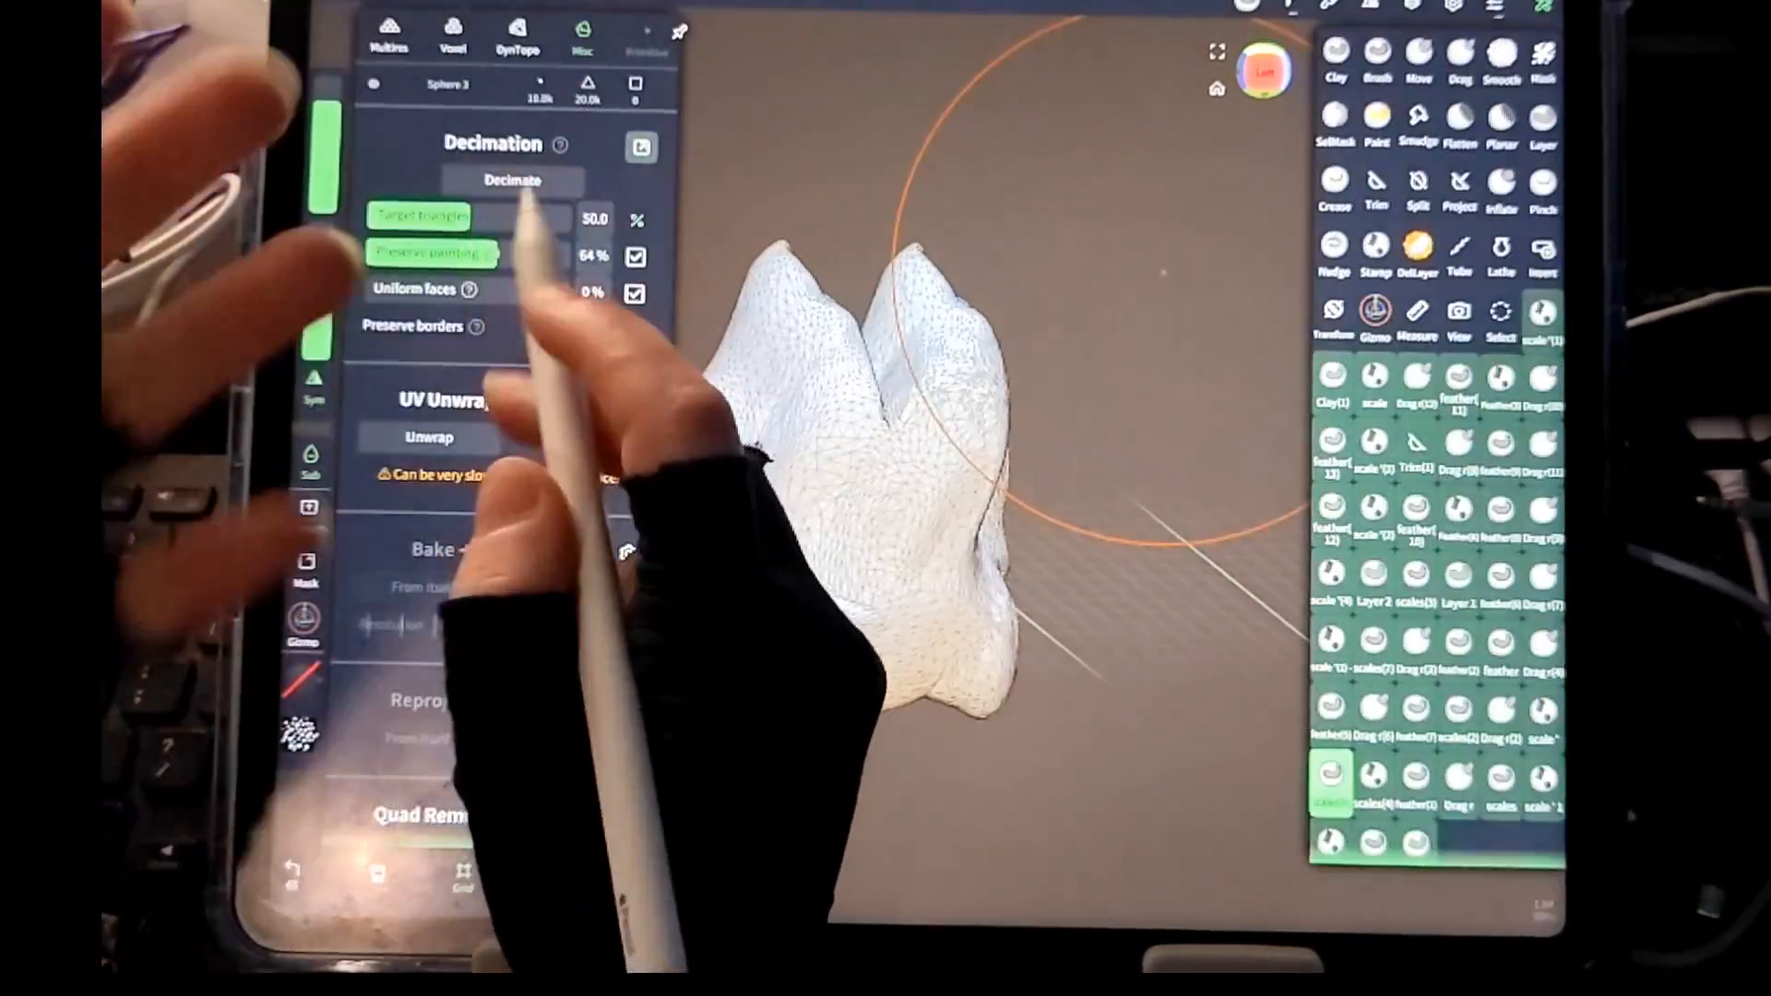